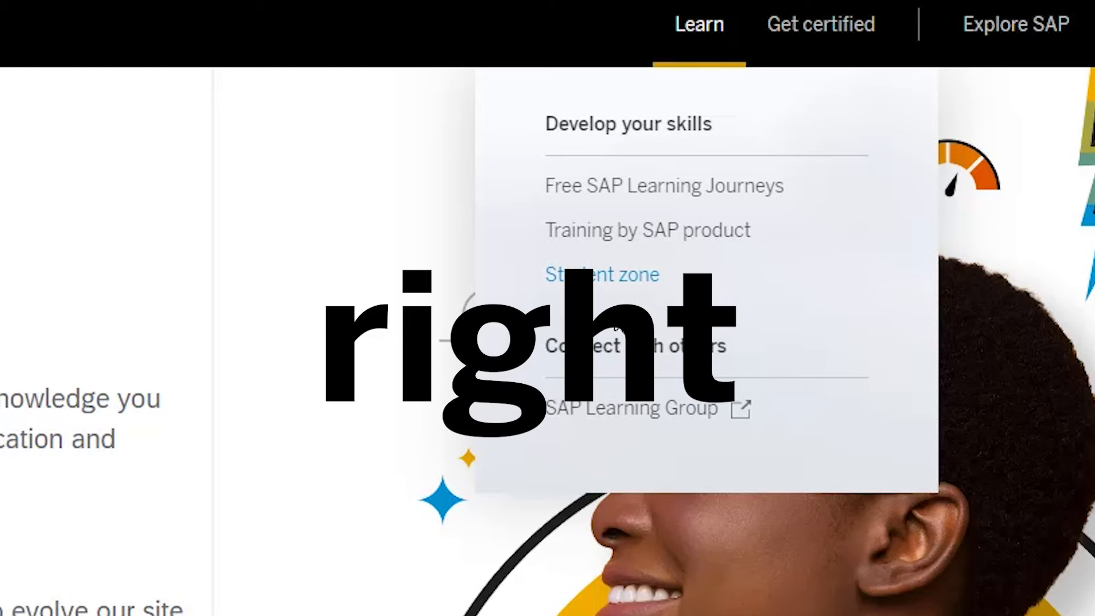
Enter the SAP Learning student zone from the Learn menu
click(601, 275)
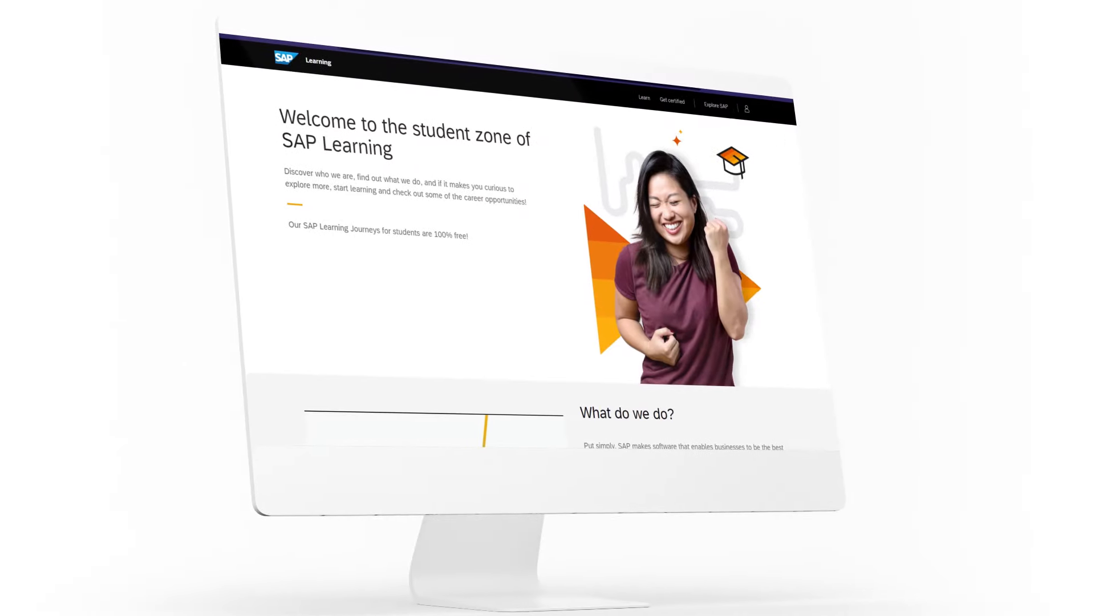
Register a new SAP ID with name, e-mail, phone and password, returning to the student zone
scroll(down, 3)
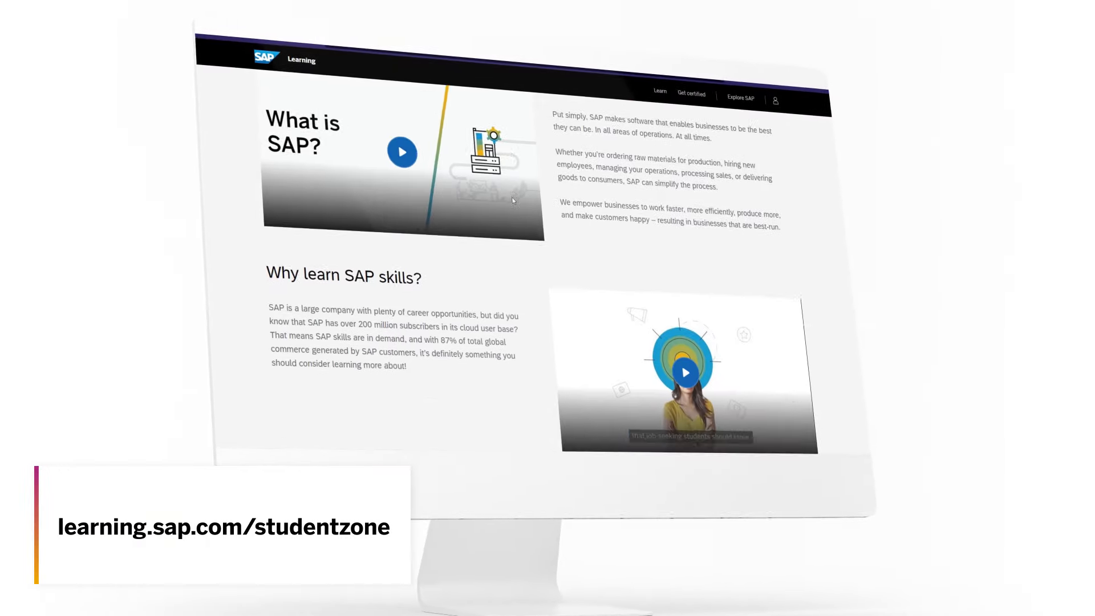
scroll(down, 3)
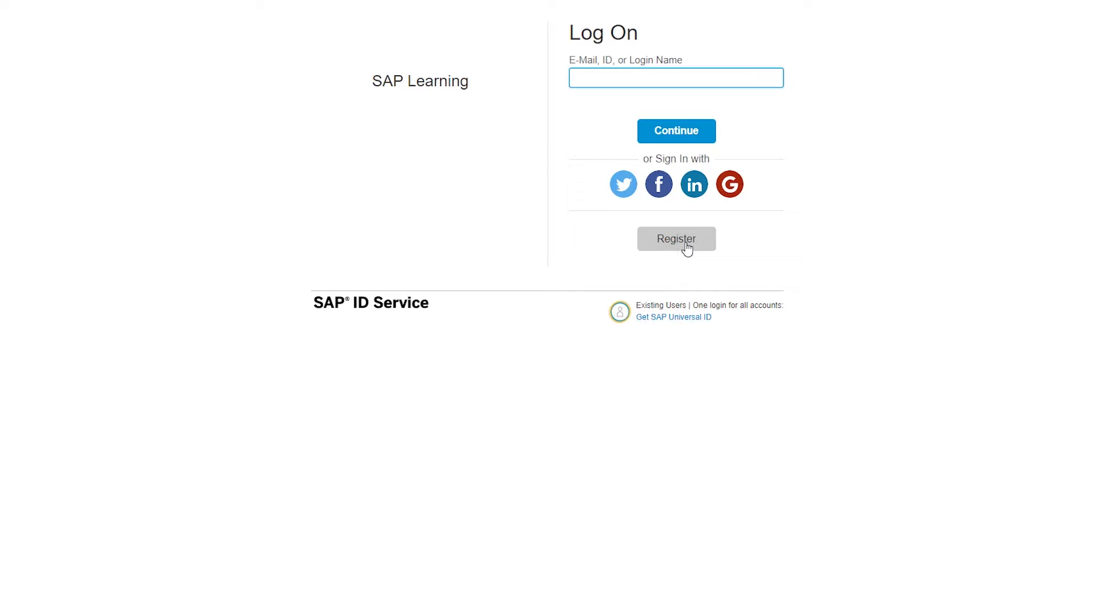
click(674, 238)
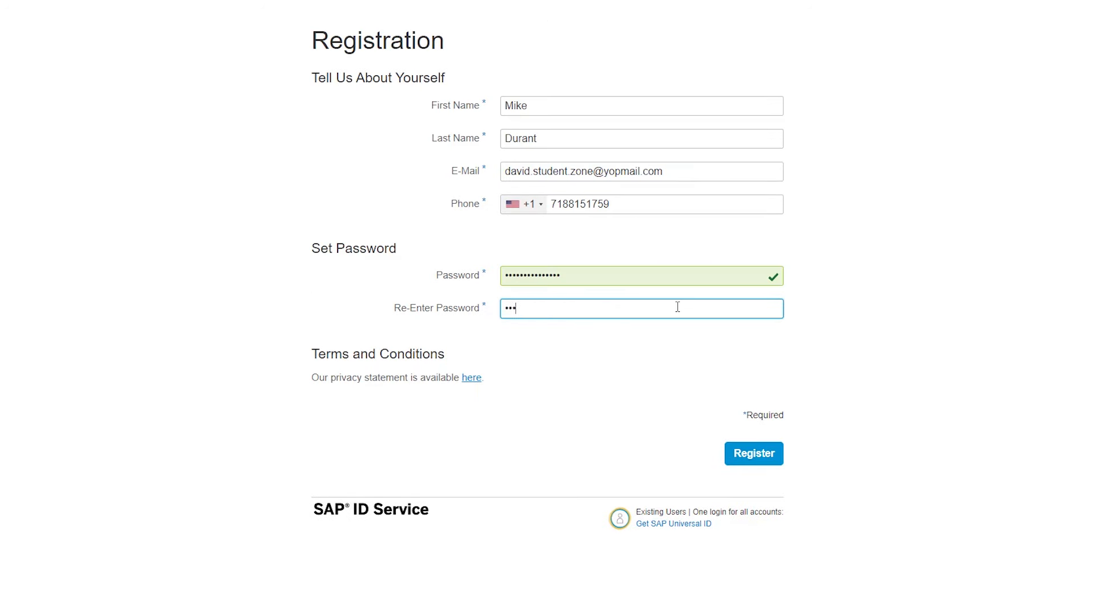
click(753, 452)
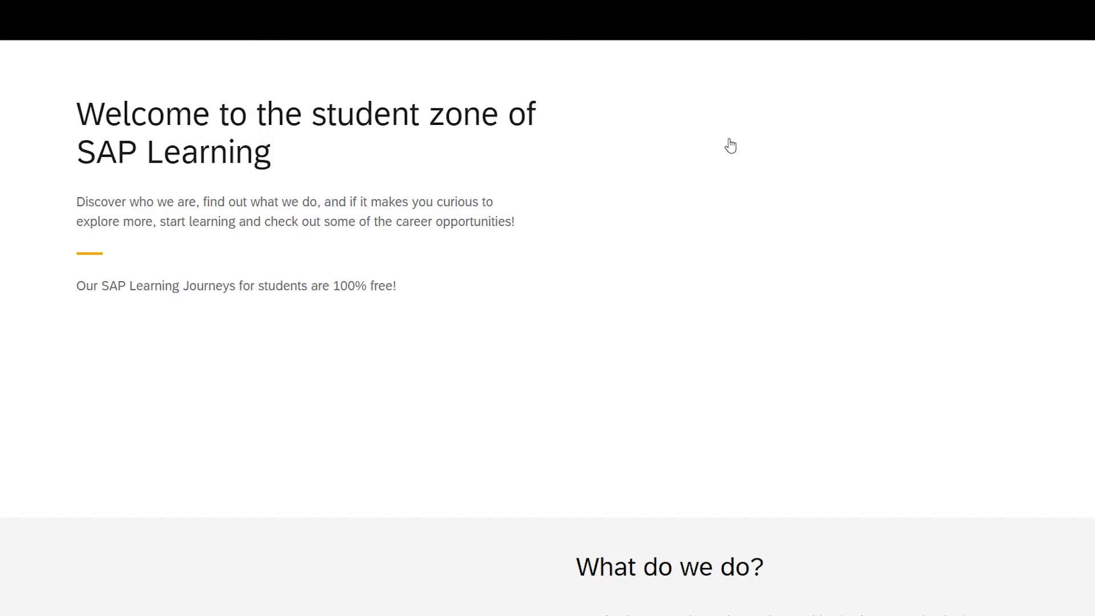
Reach the Introducing End-to-End Business Processes for the Intelligent Enterprise learning journey
scroll(down, 3)
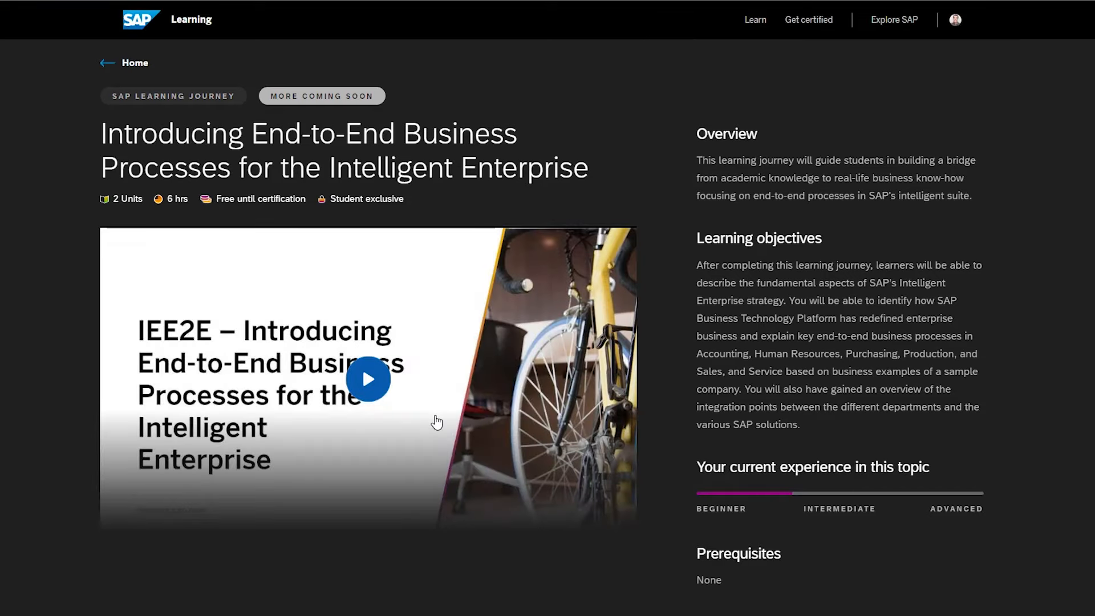
Return to the student zone's community section showing The Students' Corner card
click(367, 379)
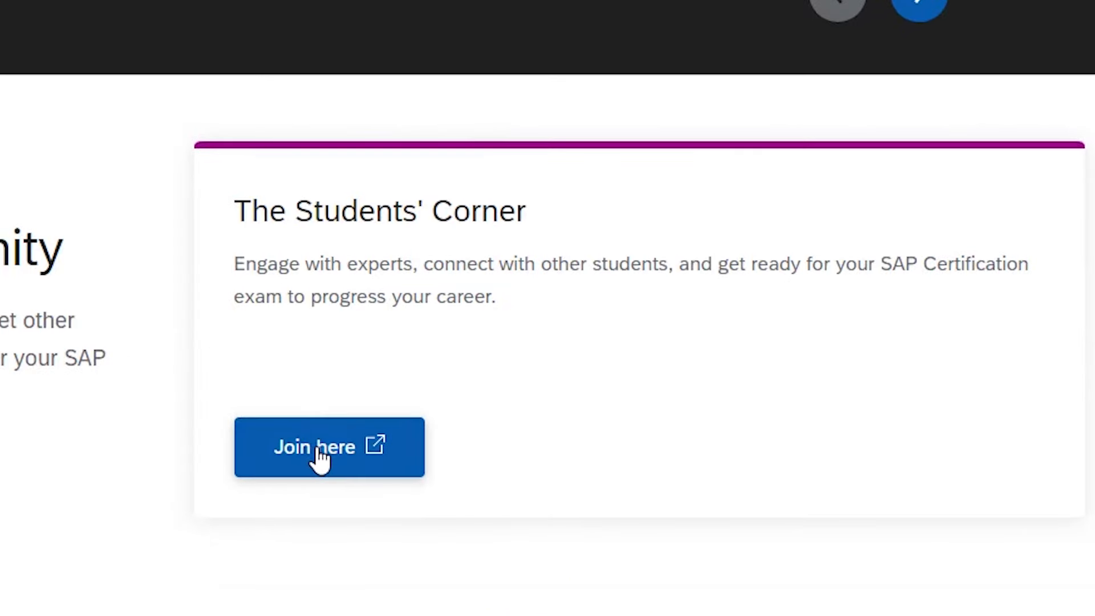
Join The Students' Corner group and browse its featured posts, activity and group information
click(328, 447)
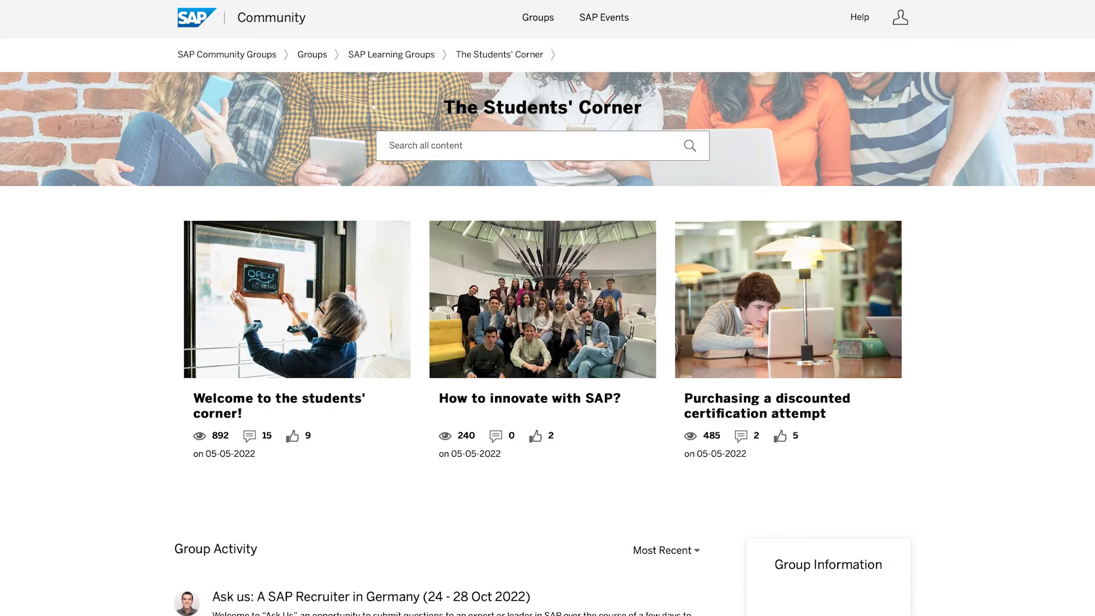
scroll(down, 3)
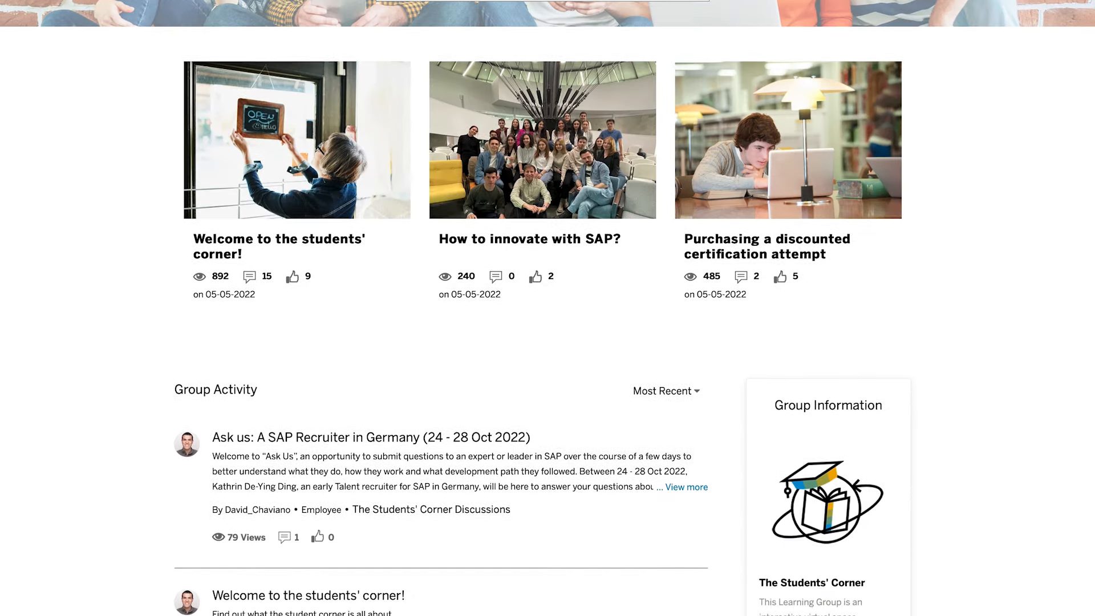
scroll(down, 3)
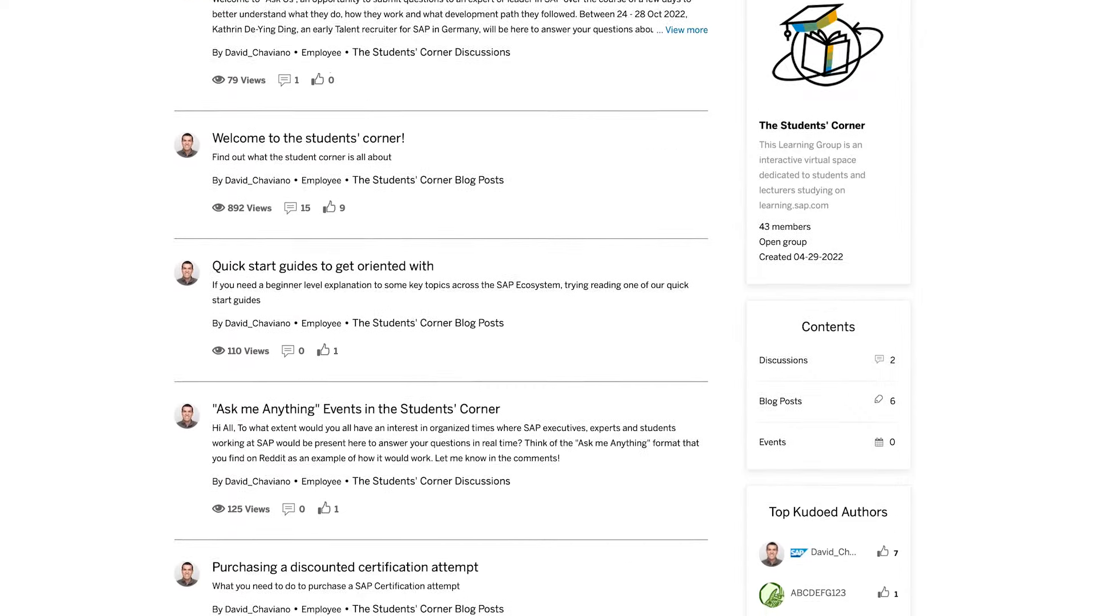